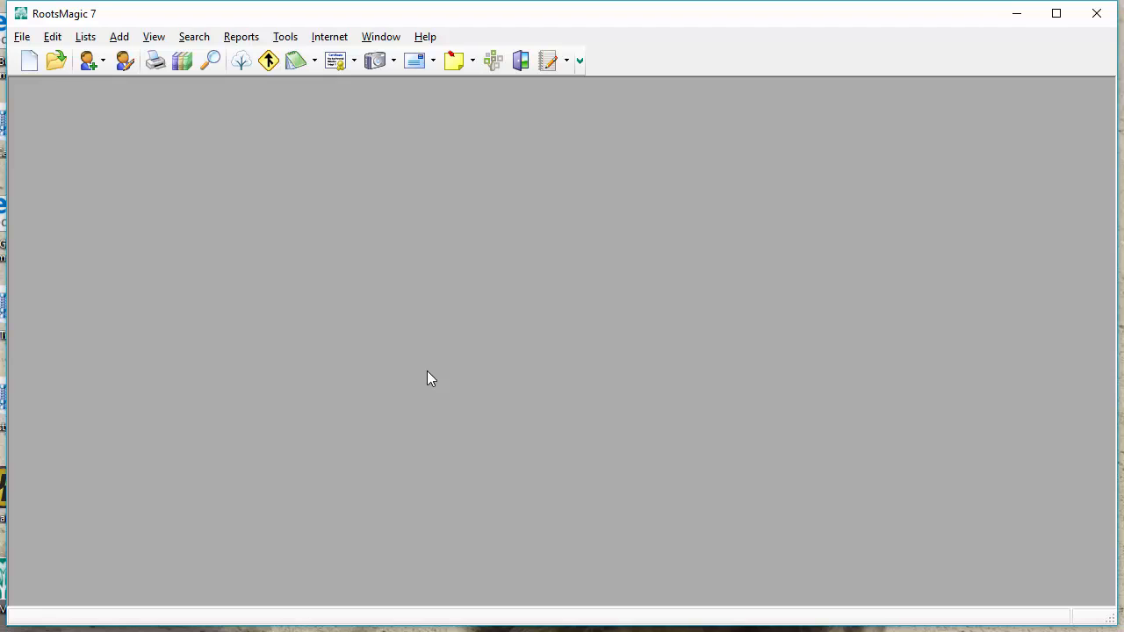
pyautogui.moveTo(431, 377)
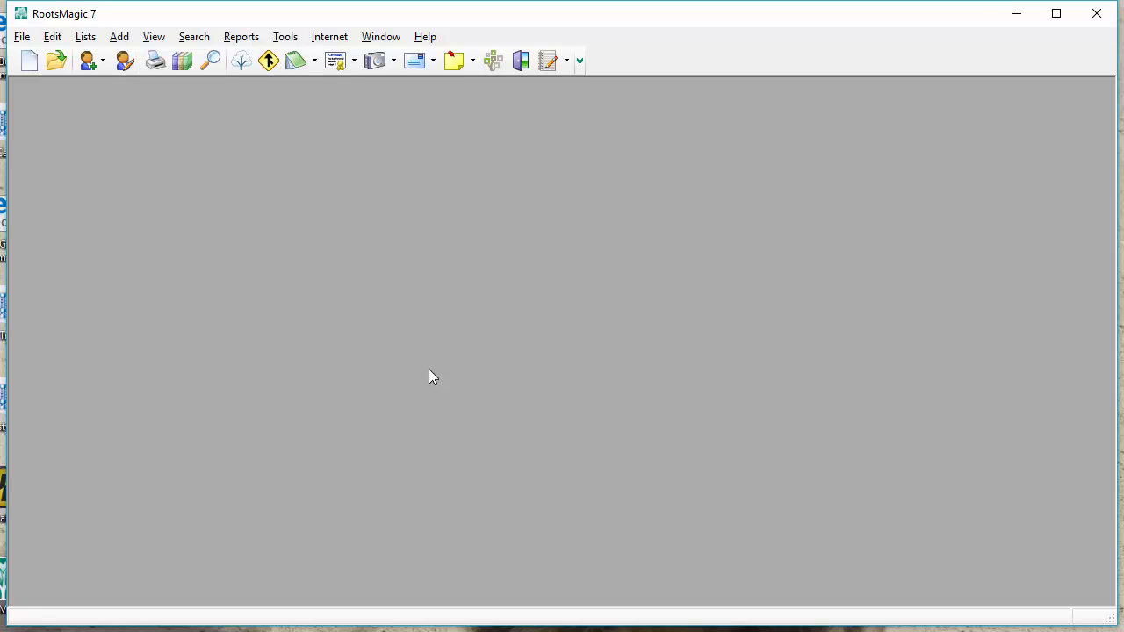
pyautogui.moveTo(494, 301)
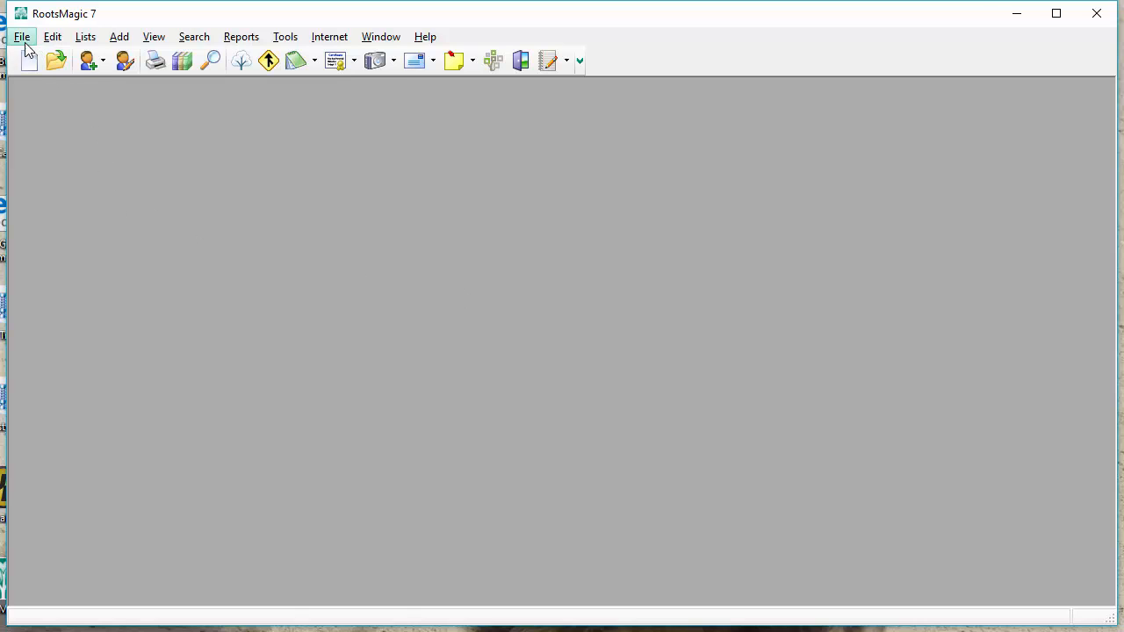
# Step: Open the File menu in RootsMagic 7
pyautogui.click(22, 36)
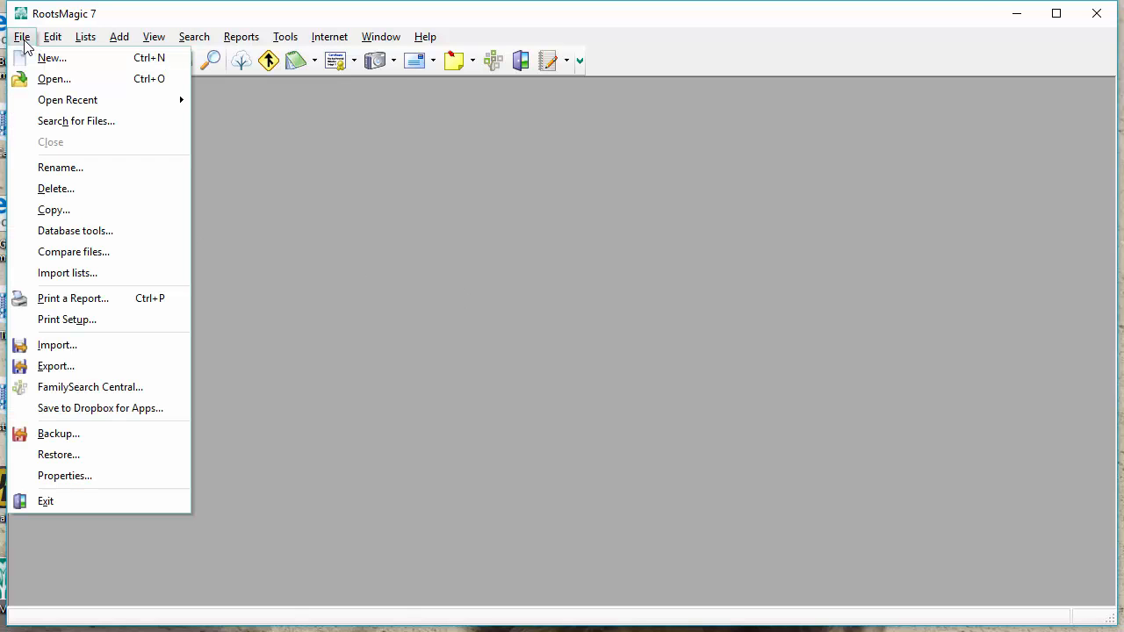
pyautogui.moveTo(57, 344)
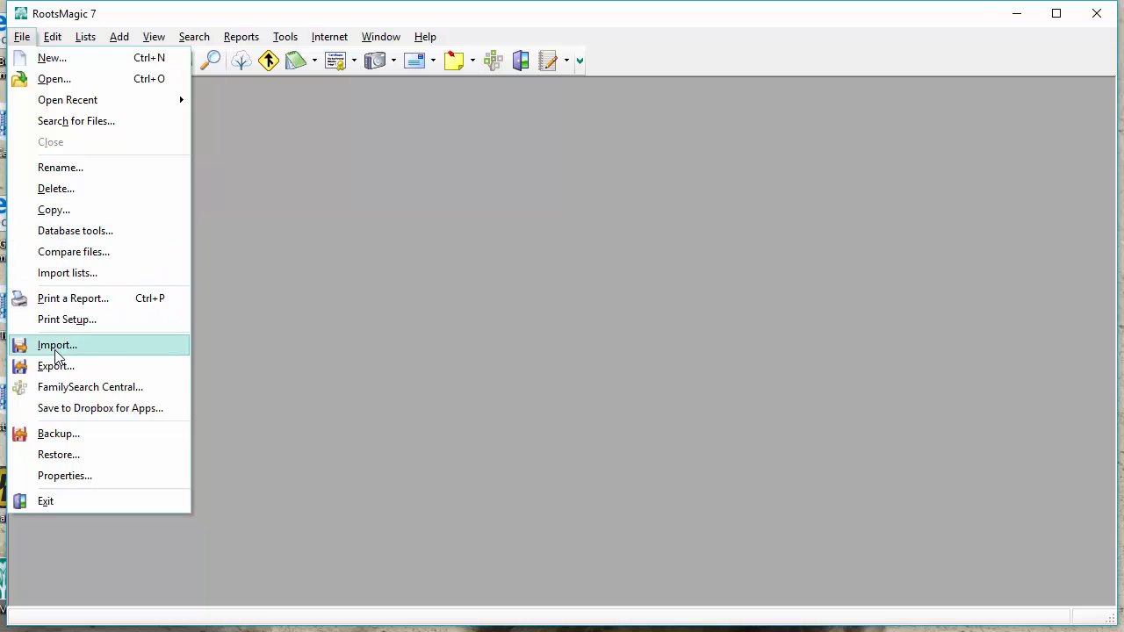
pyautogui.moveTo(100, 349)
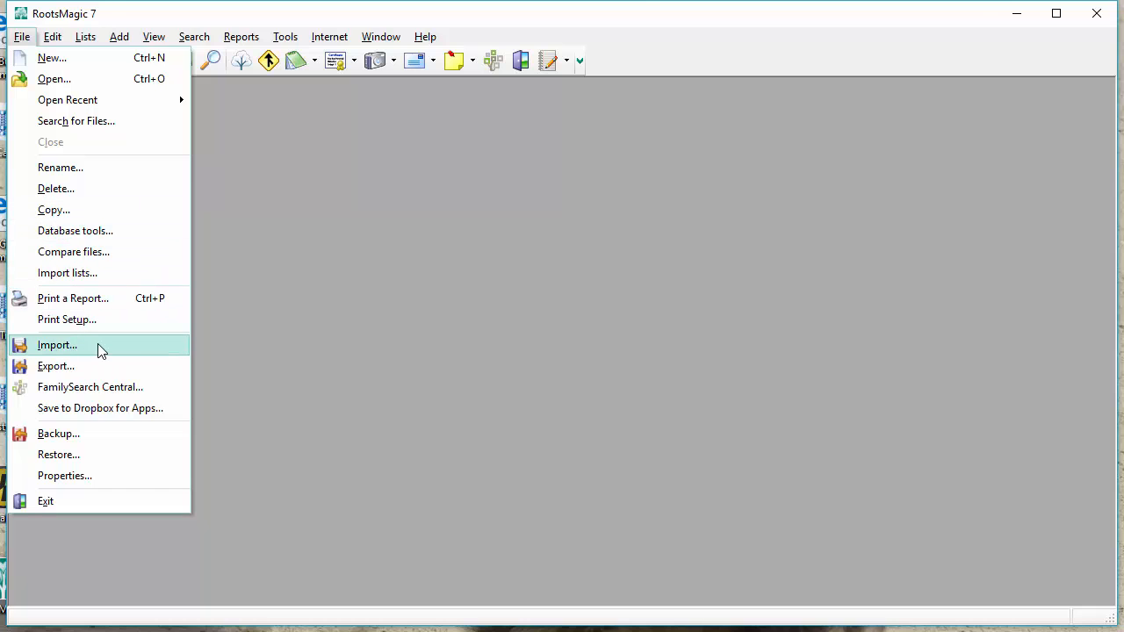
# Step: Import from Family Tree Maker (FTM), choosing to browse to the file's location
pyautogui.click(57, 344)
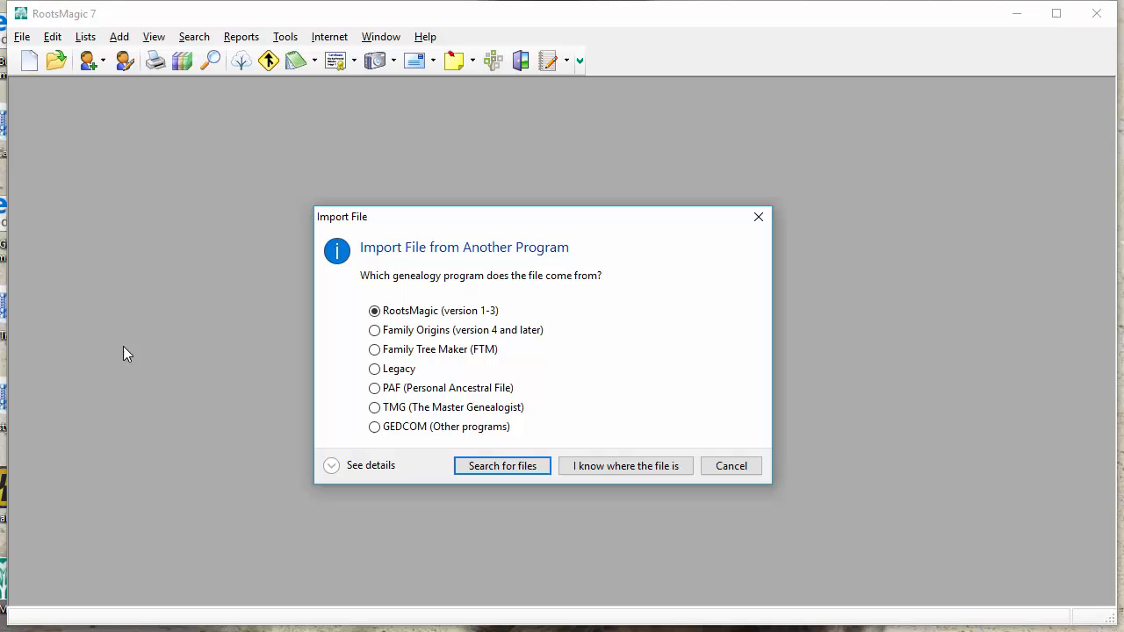
pyautogui.moveTo(383, 441)
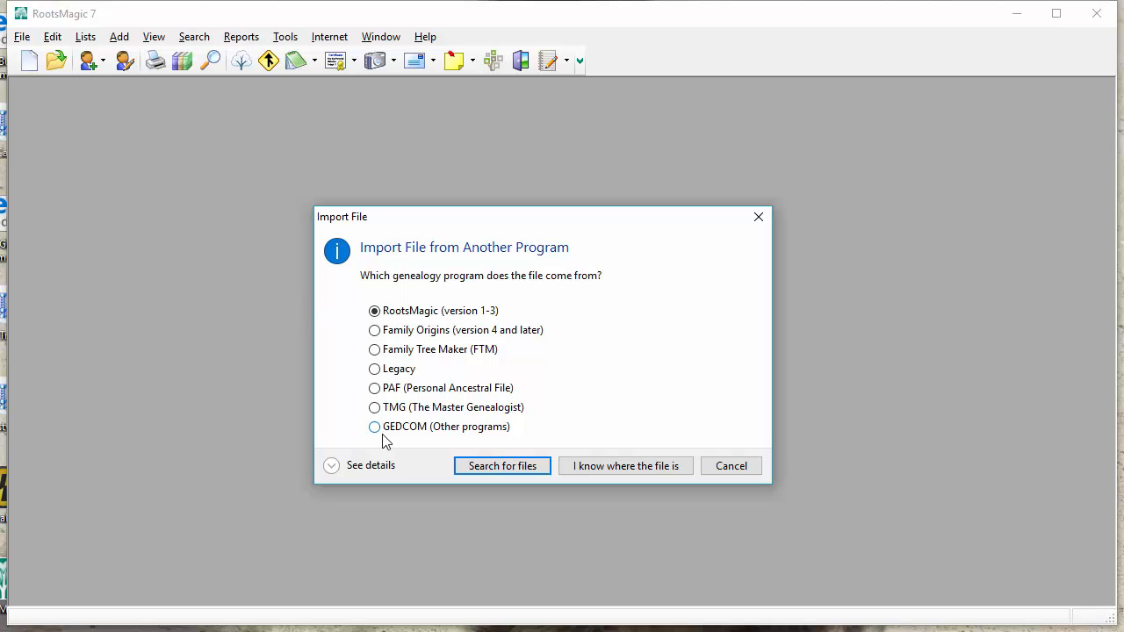
pyautogui.click(374, 348)
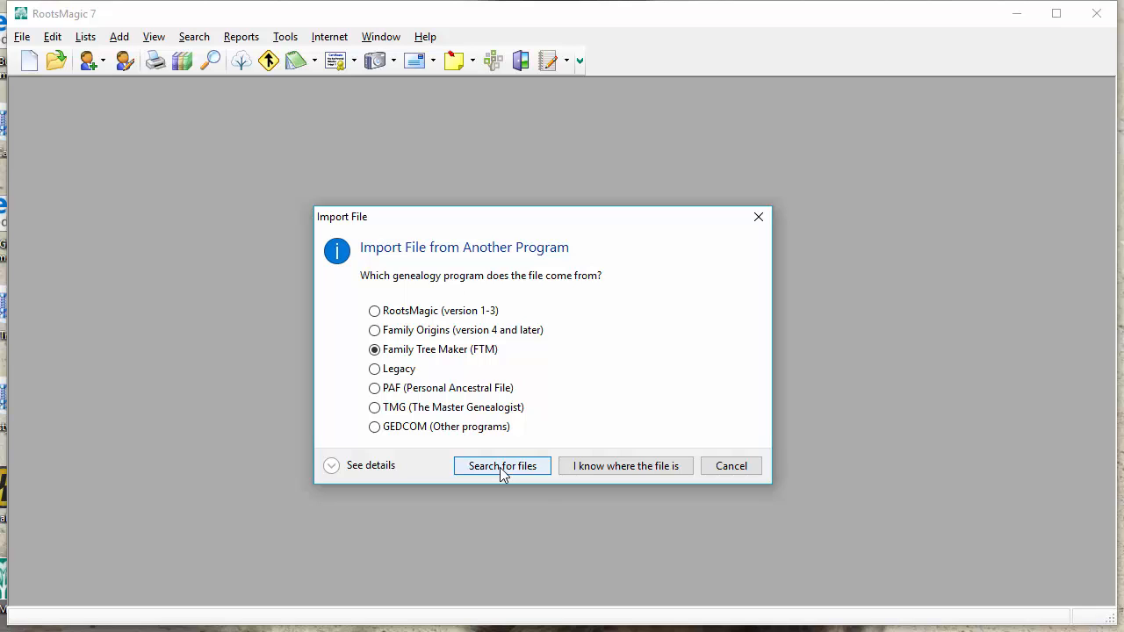
pyautogui.moveTo(625, 466)
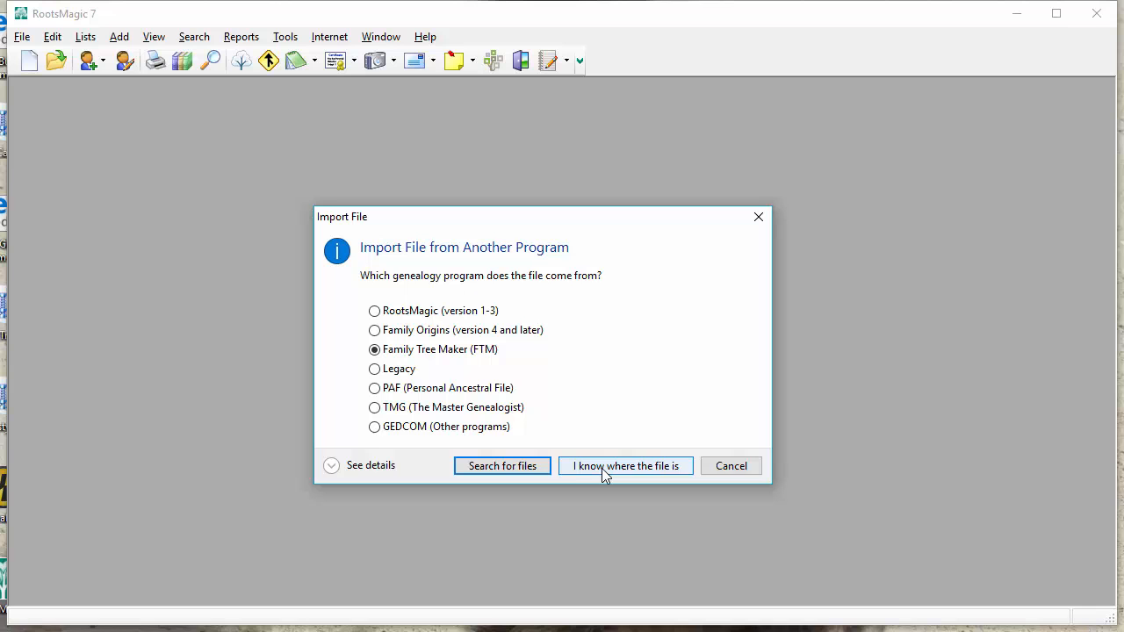
pyautogui.click(625, 465)
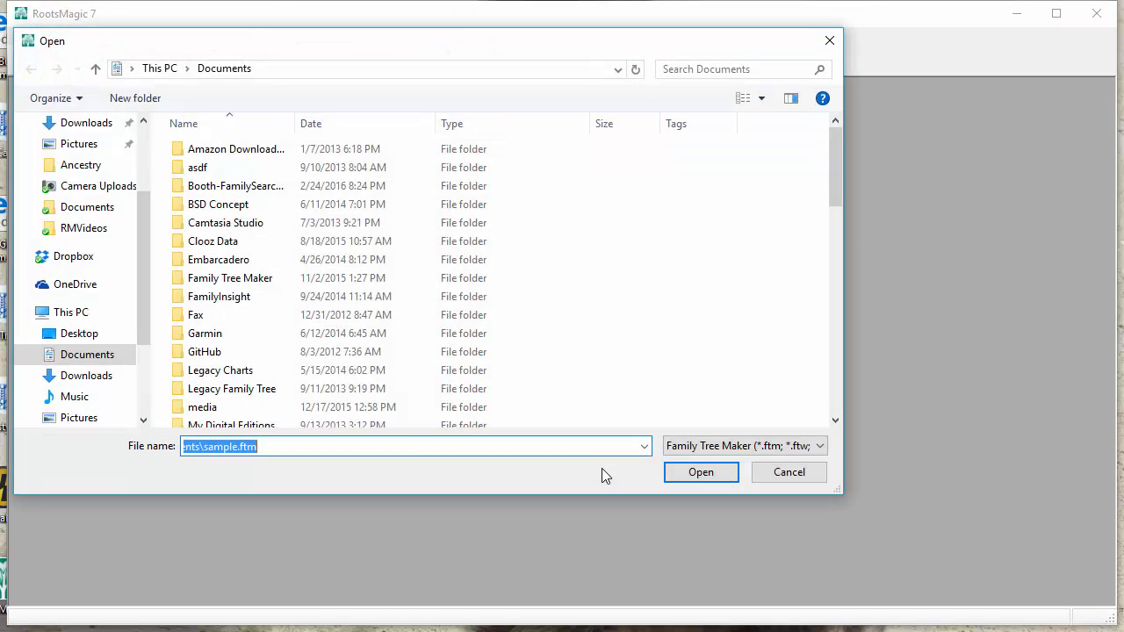
# Step: Select sample.ftm from the Documents folder and open it for import
pyautogui.scroll(-3)
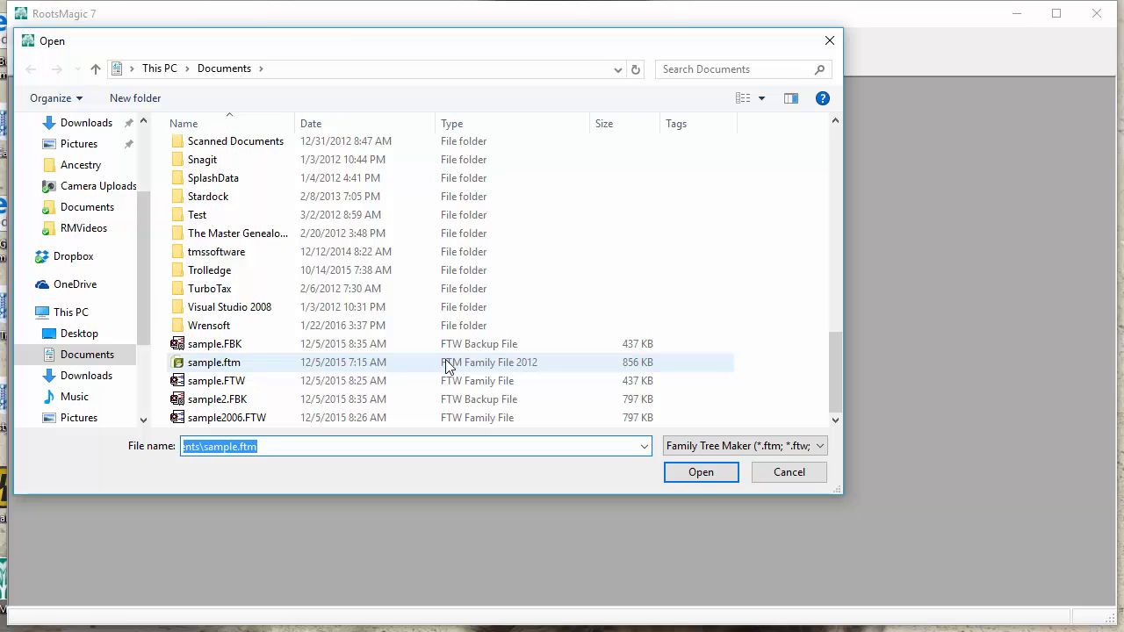
pyautogui.moveTo(243, 369)
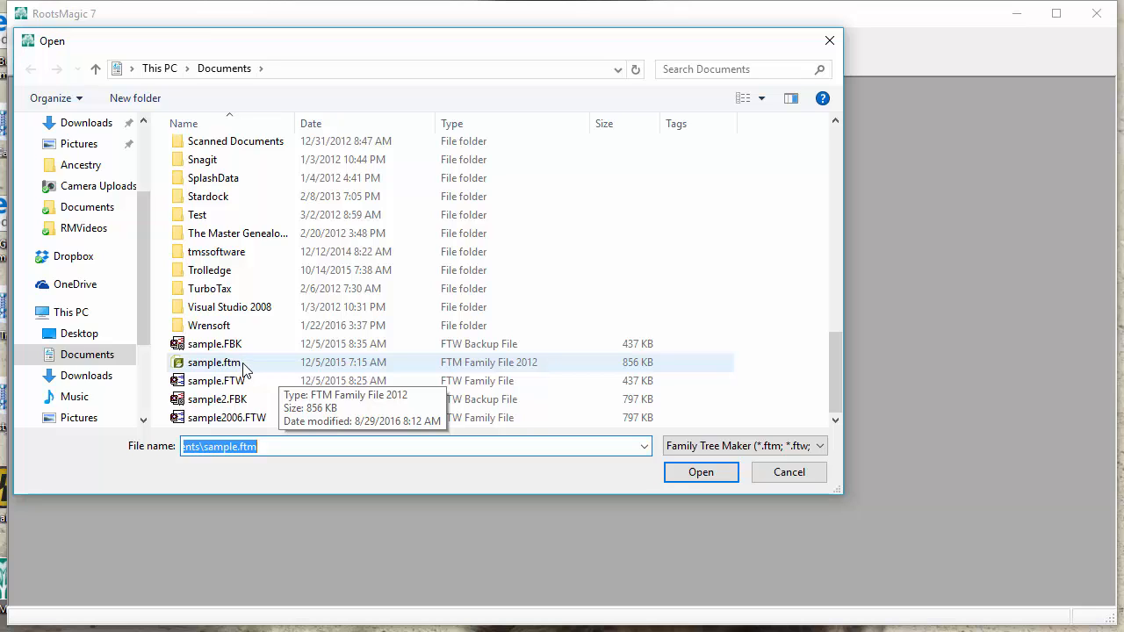
pyautogui.click(215, 380)
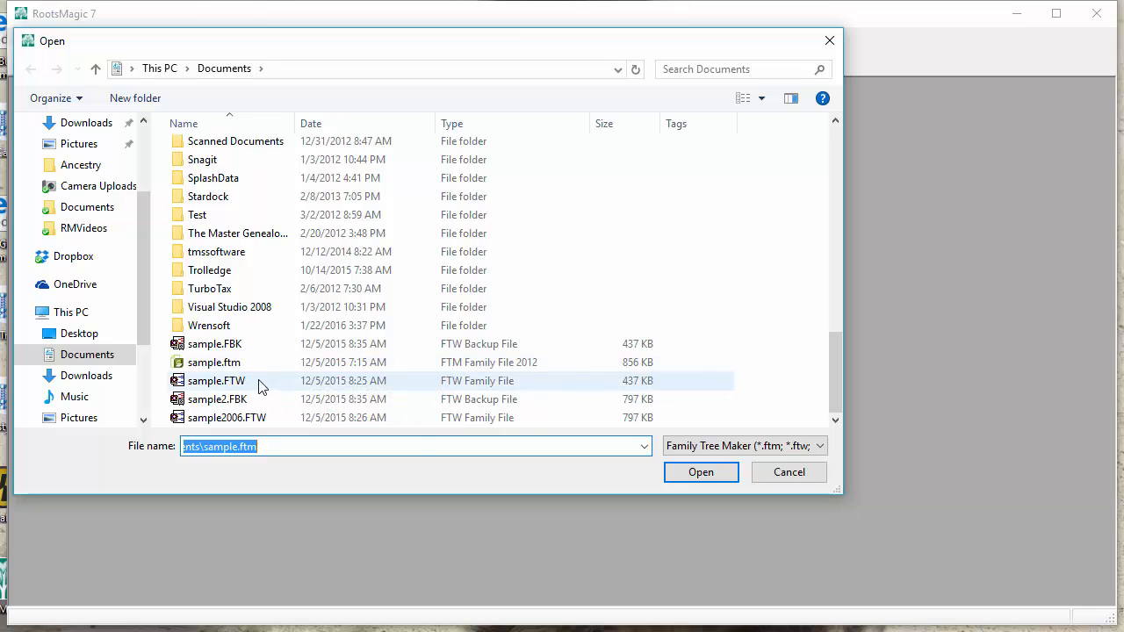
pyautogui.moveTo(255, 386)
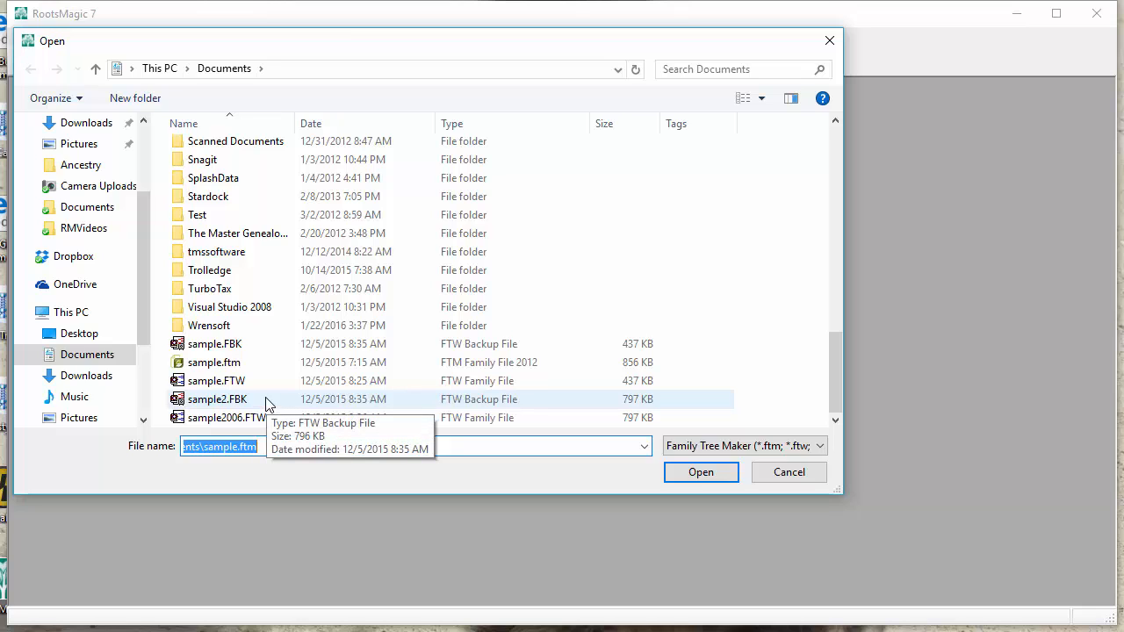
pyautogui.click(213, 361)
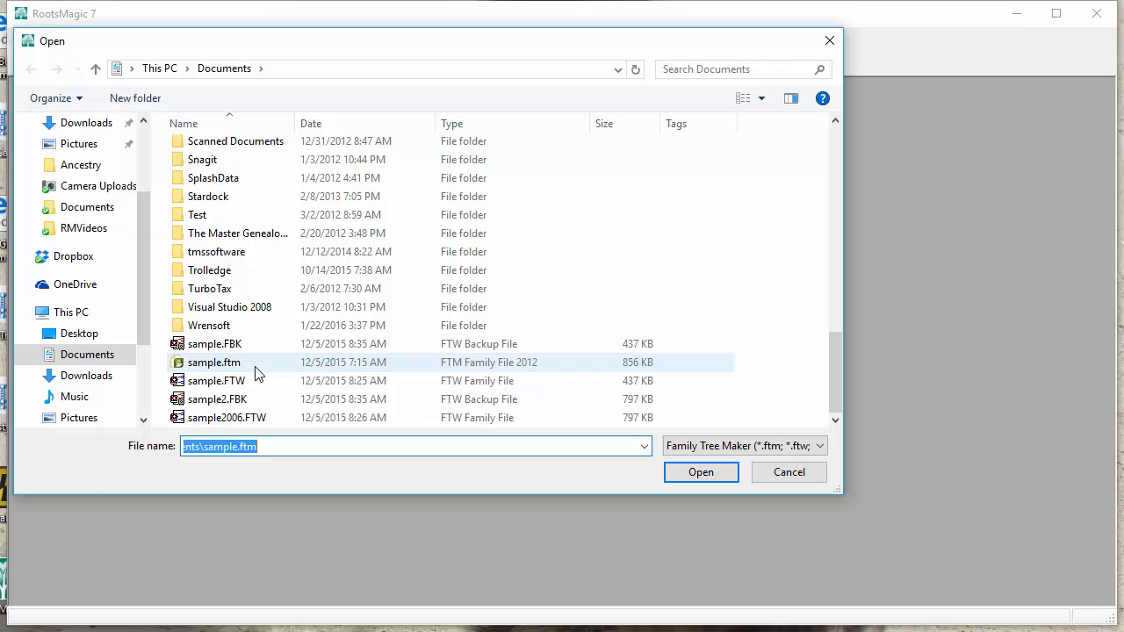
pyautogui.moveTo(214, 362)
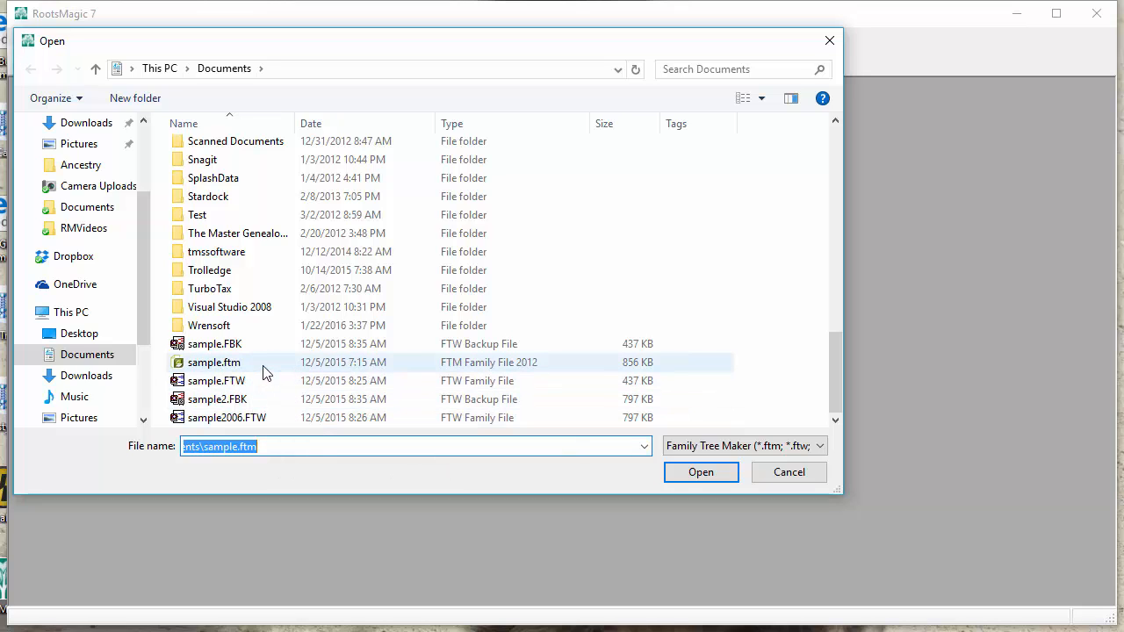
pyautogui.click(213, 362)
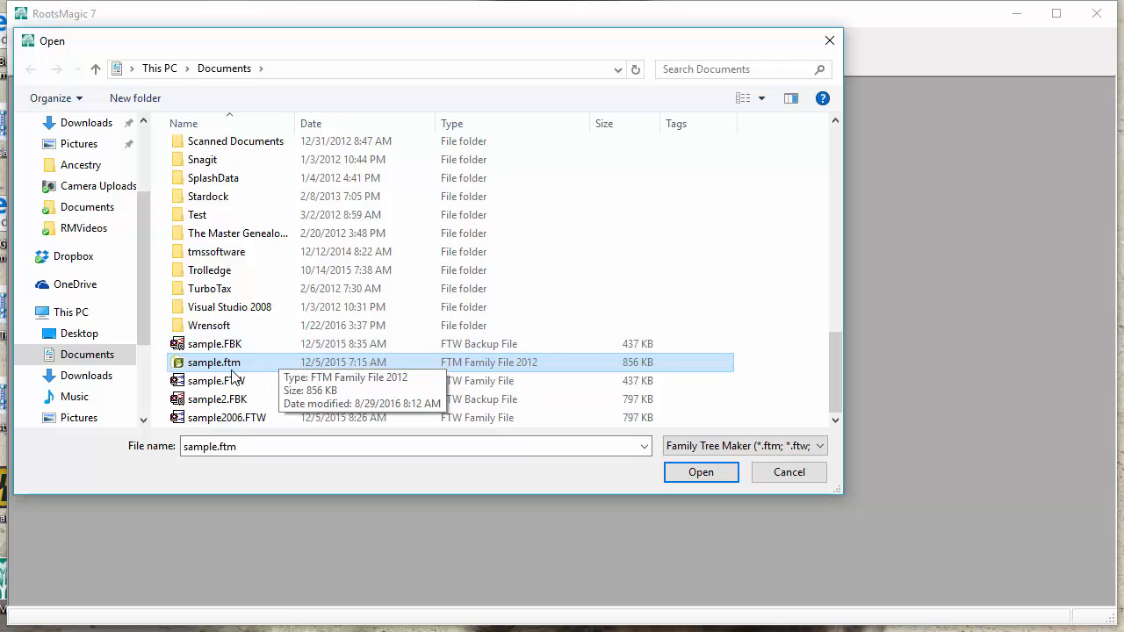
pyautogui.moveTo(650, 510)
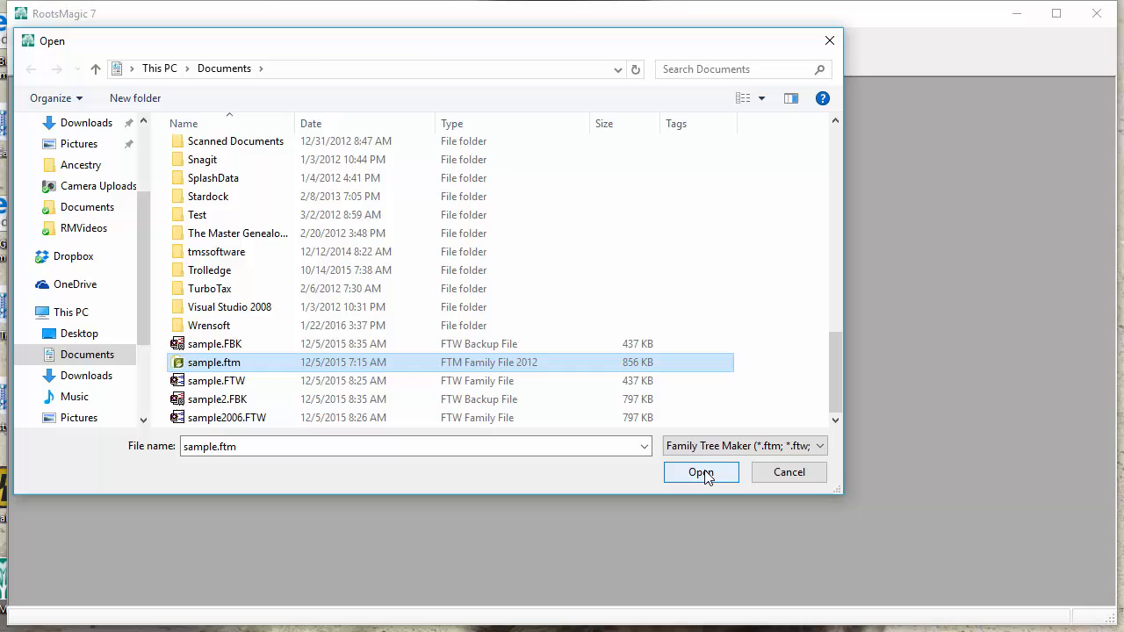
pyautogui.click(700, 473)
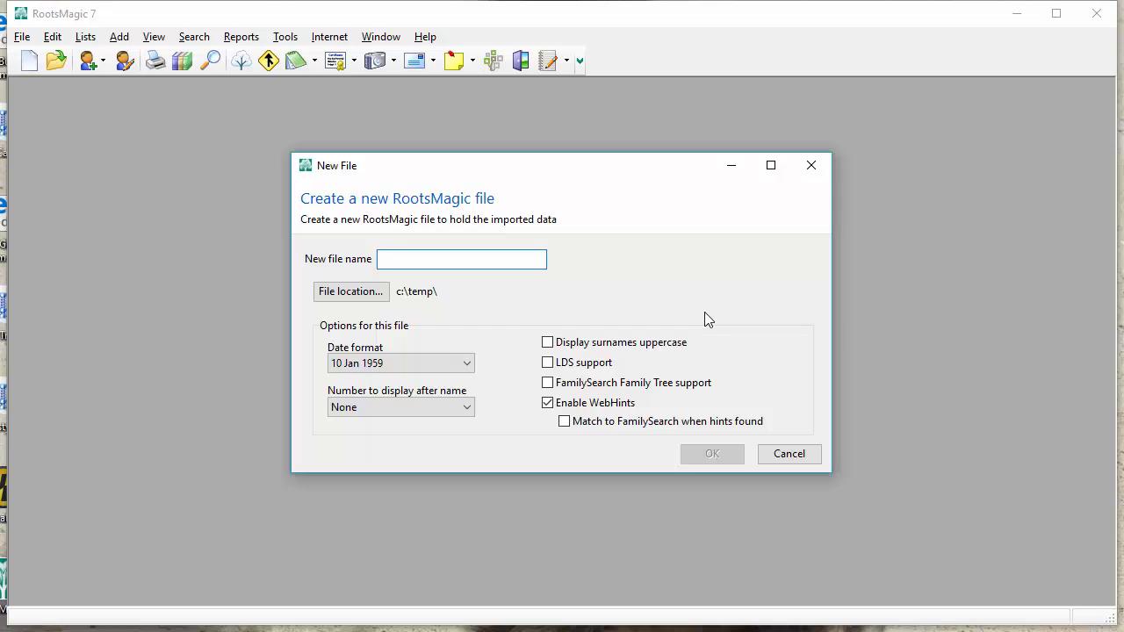
# Step: Name the new RootsMagic file 'sample' and confirm to import the data
pyautogui.click(461, 258)
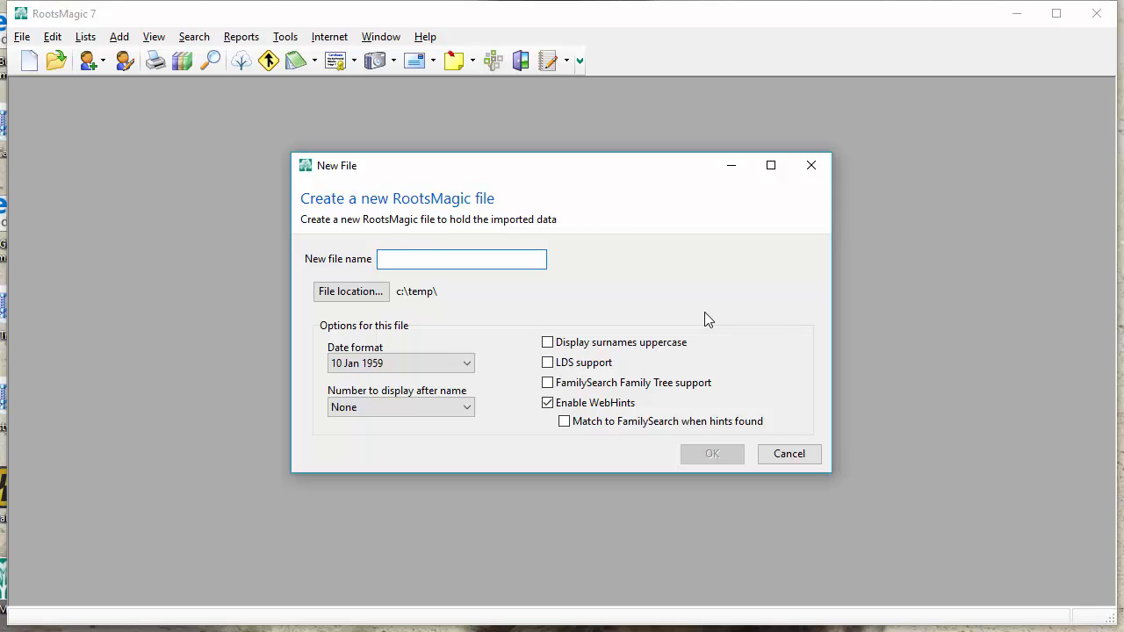
pyautogui.click(461, 258)
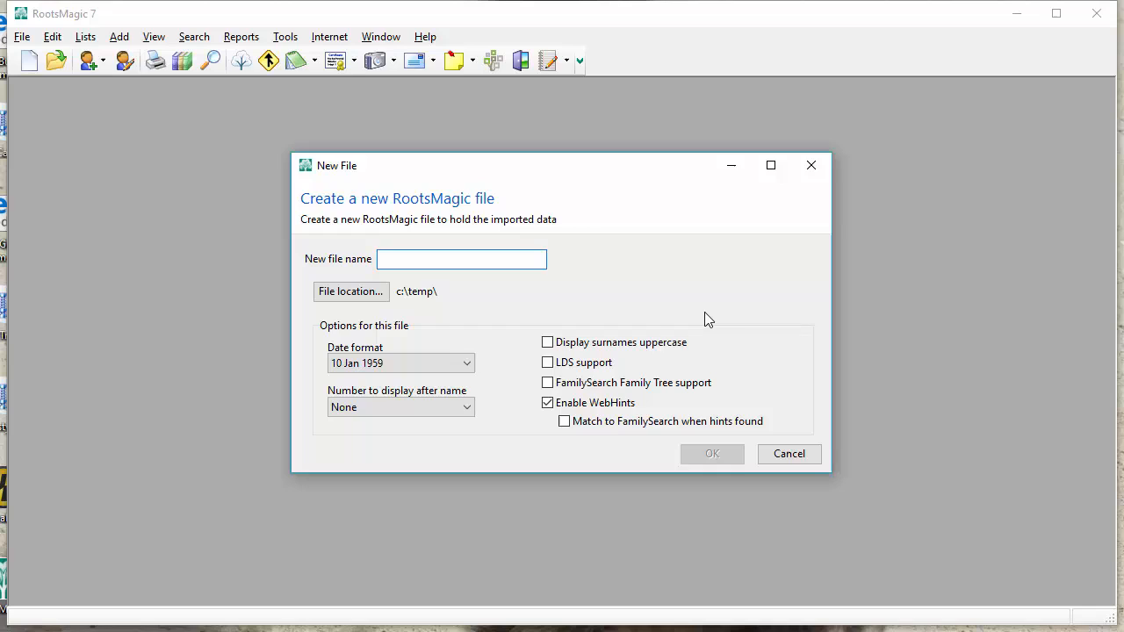
pyautogui.write('sample')
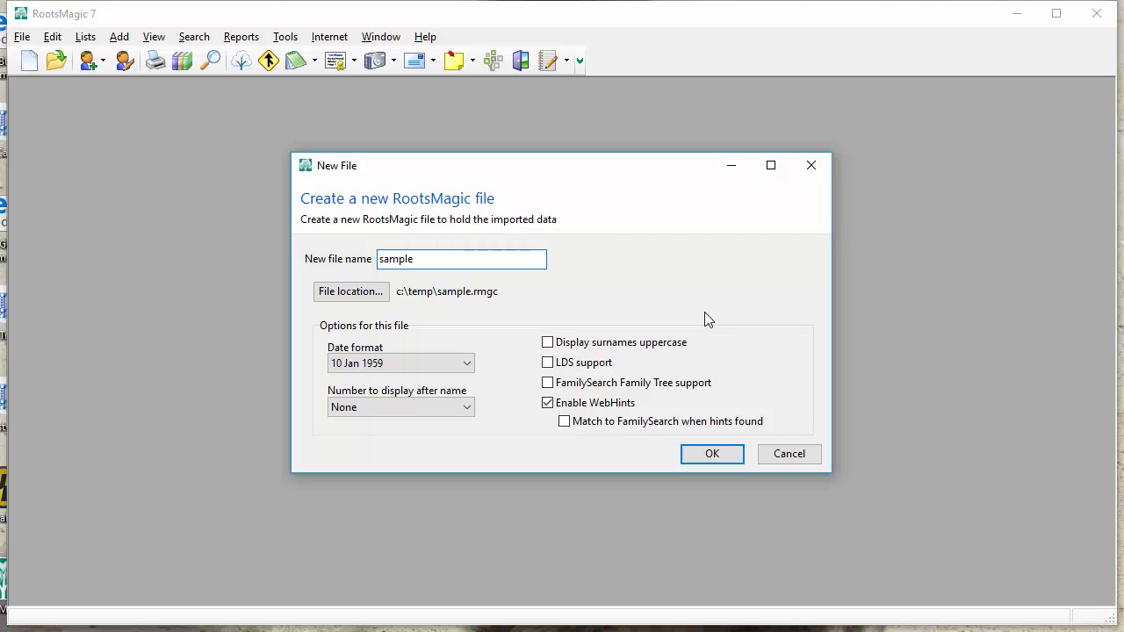
pyautogui.moveTo(623, 318)
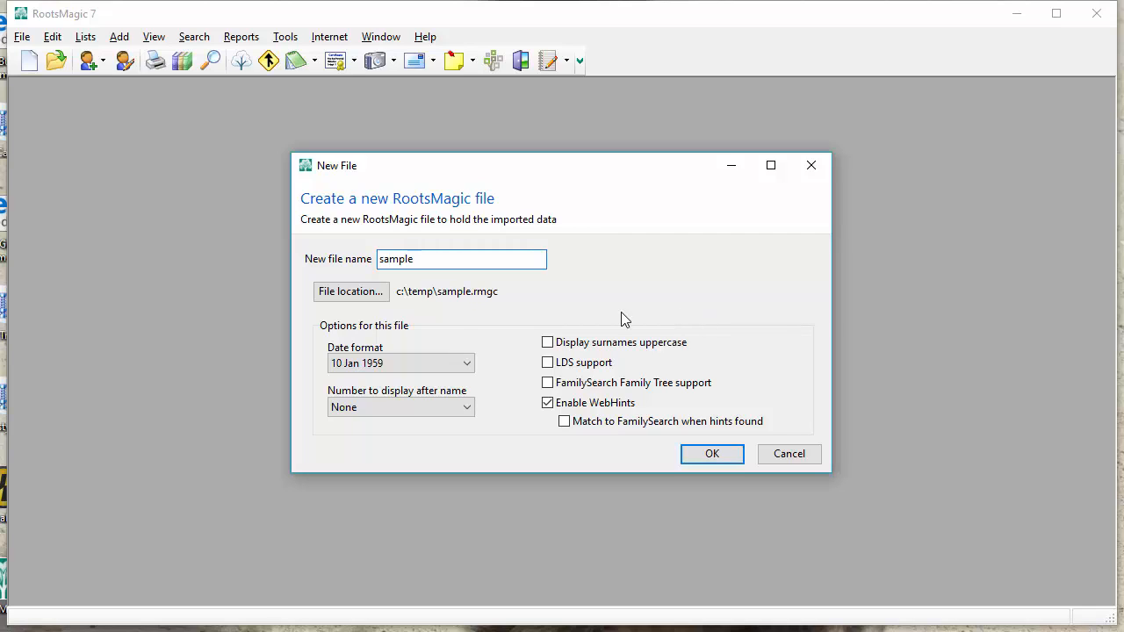
pyautogui.click(419, 258)
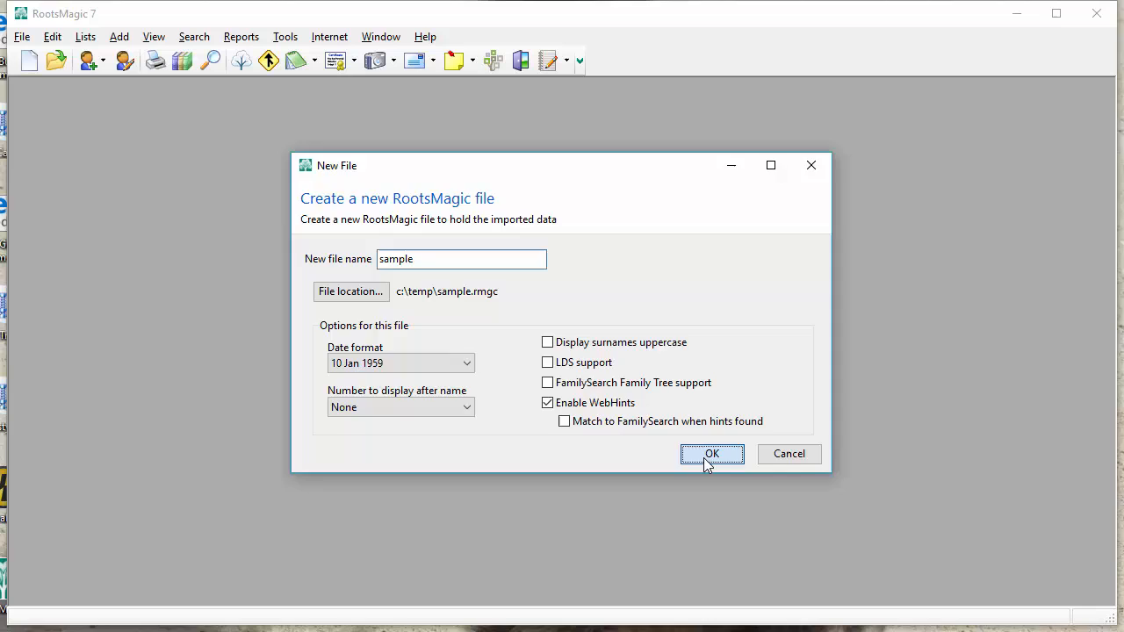
pyautogui.click(711, 452)
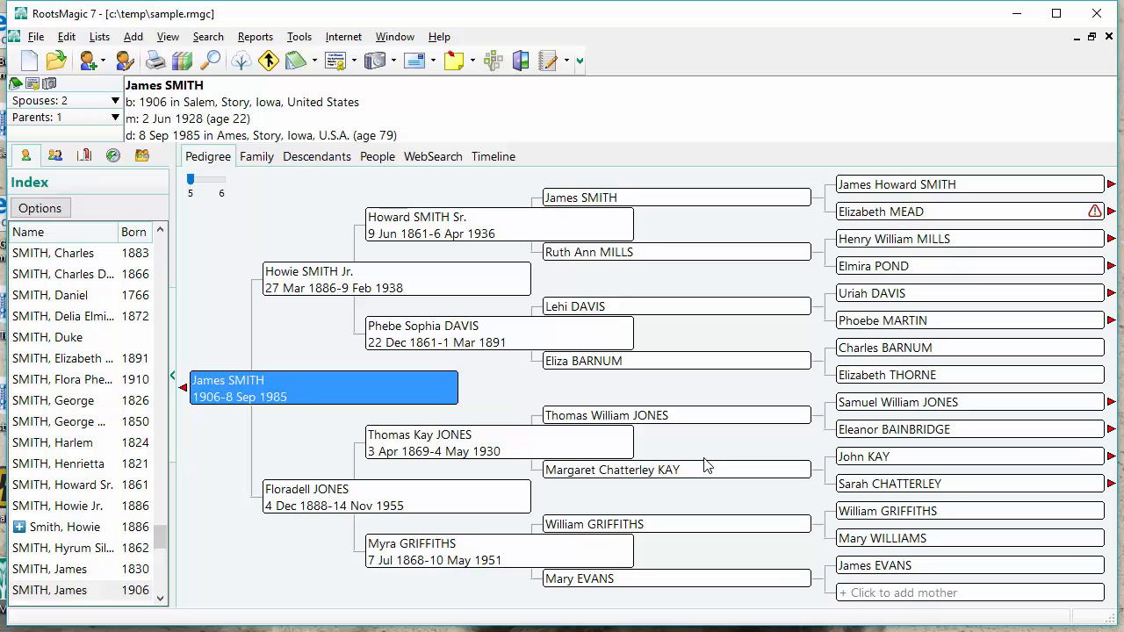
pyautogui.moveTo(315, 327)
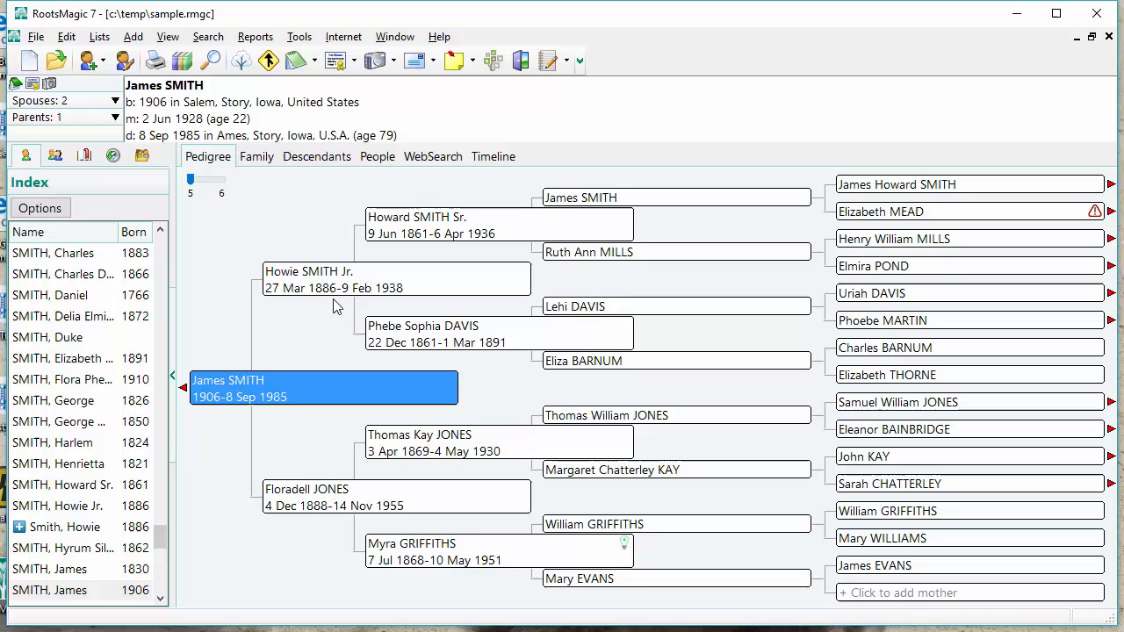
pyautogui.click(395, 279)
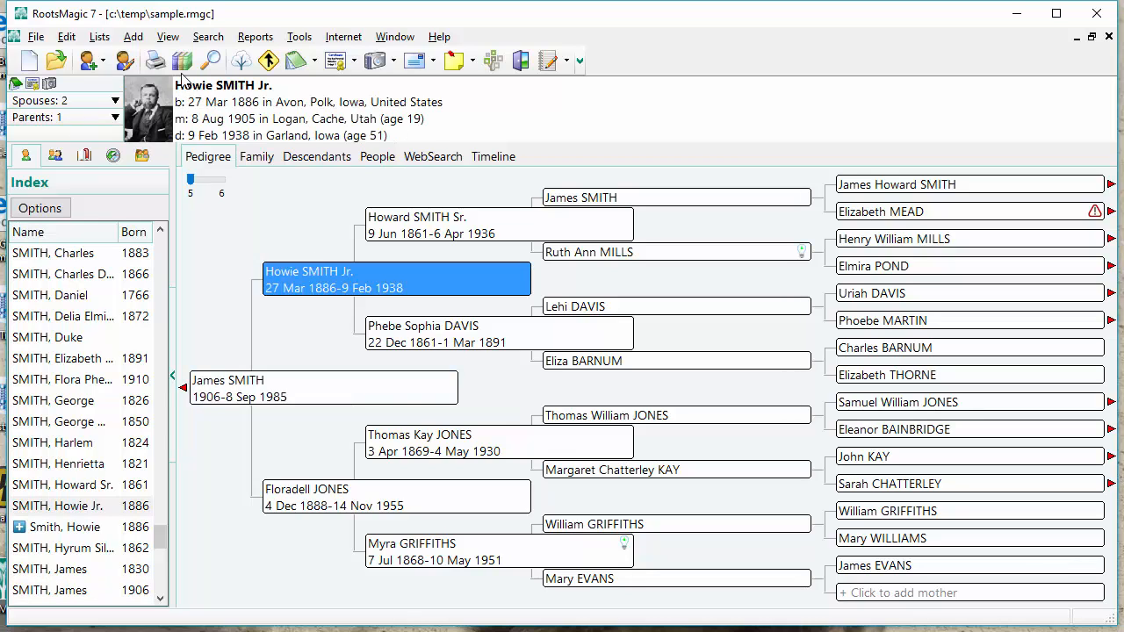
pyautogui.moveTo(166, 105)
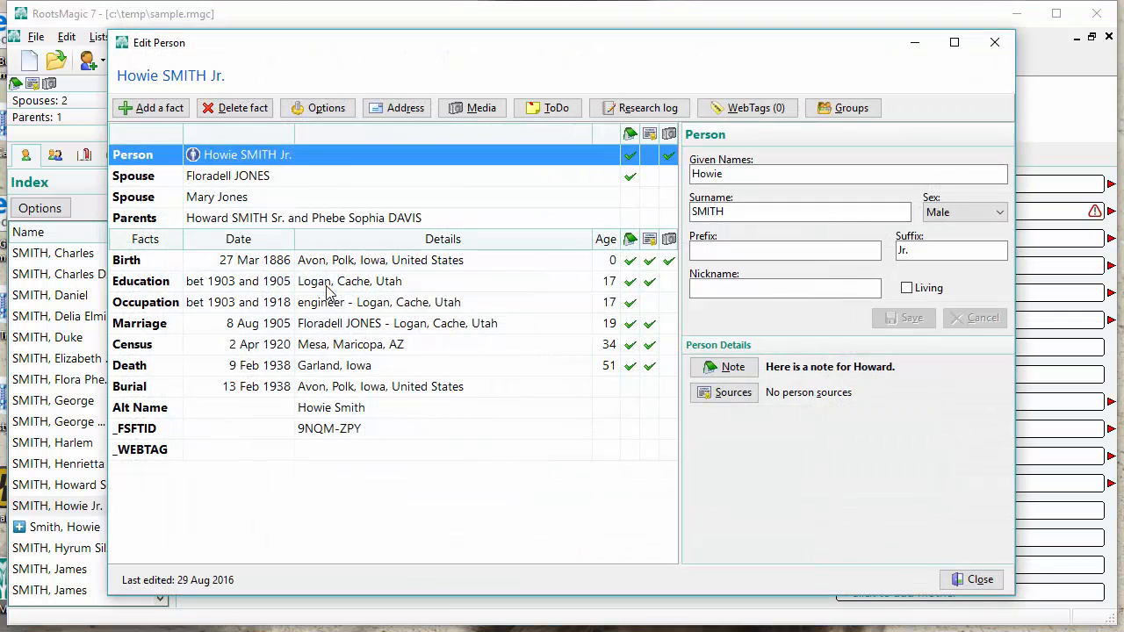
pyautogui.moveTo(215, 273)
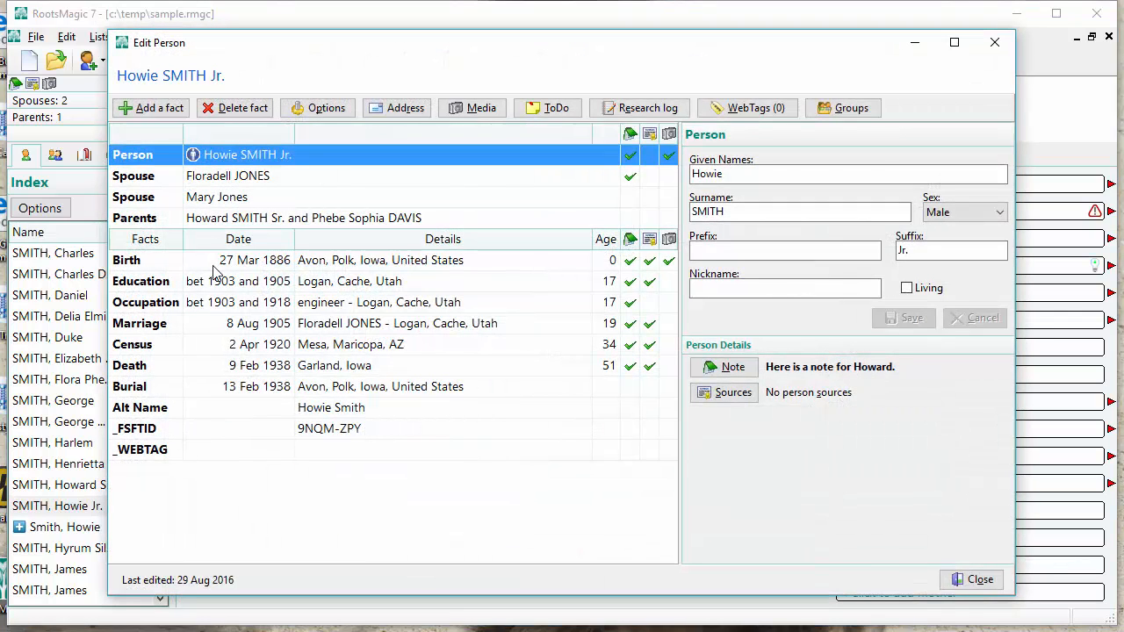